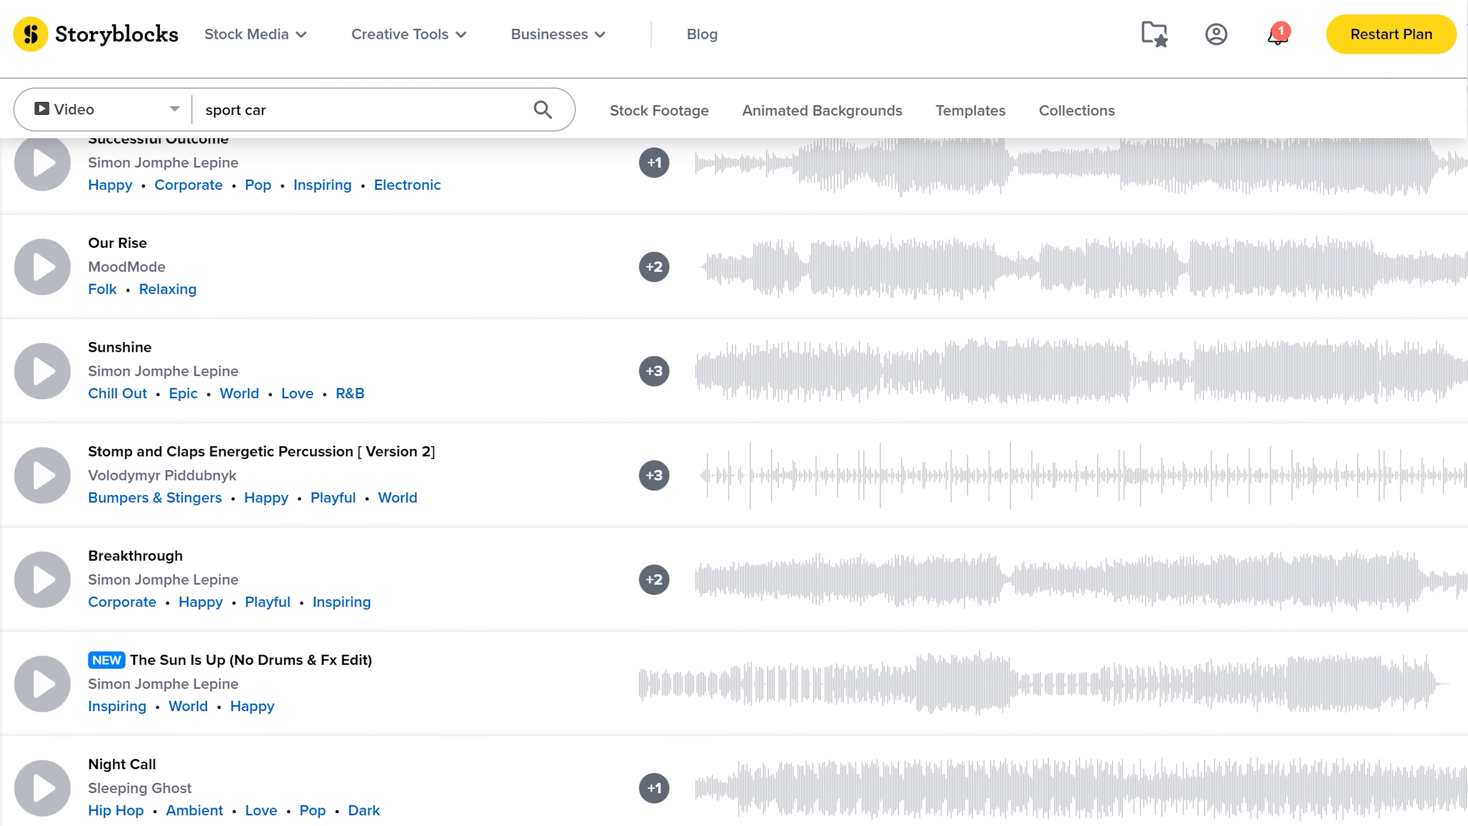
Browse the Storyblocks stock footage grid beside the program monitor in Premiere Pro.
{"action": "scroll", "scroll_direction": "down", "scroll_amount": 3}
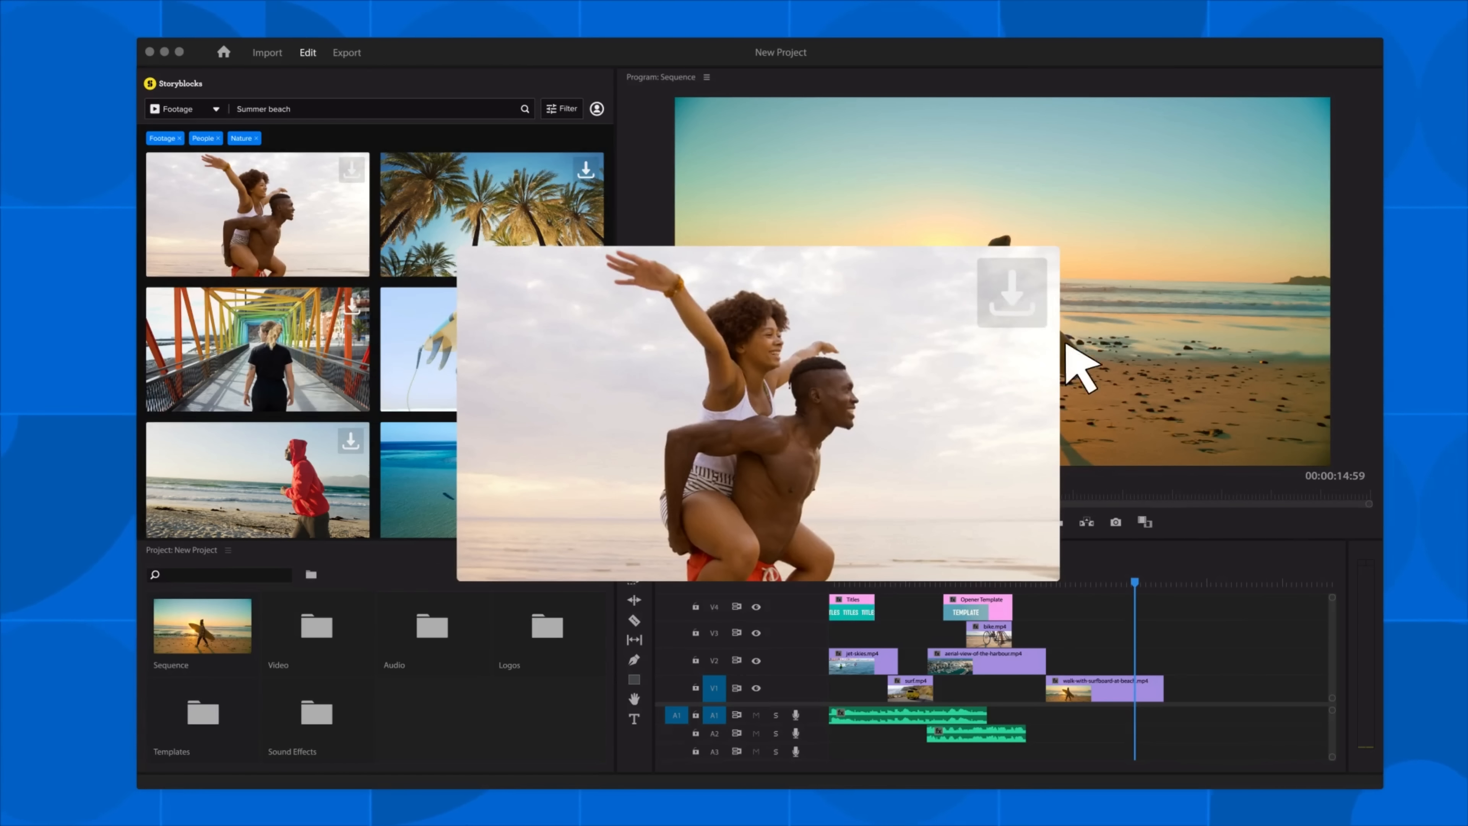
{"action": "left_click", "coordinate": [1010, 291]}
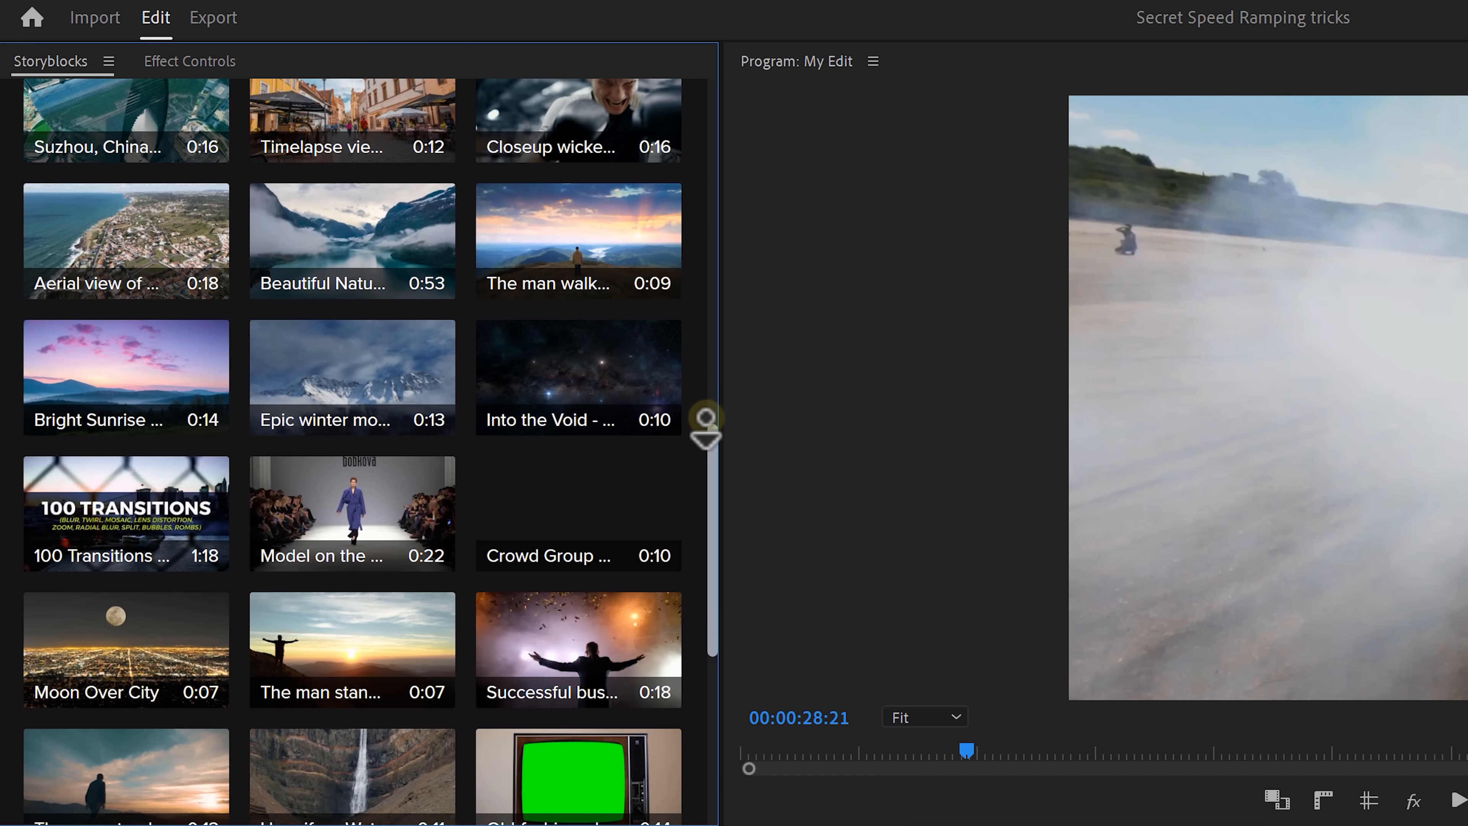
{"action": "left_click", "coordinate": [193, 626]}
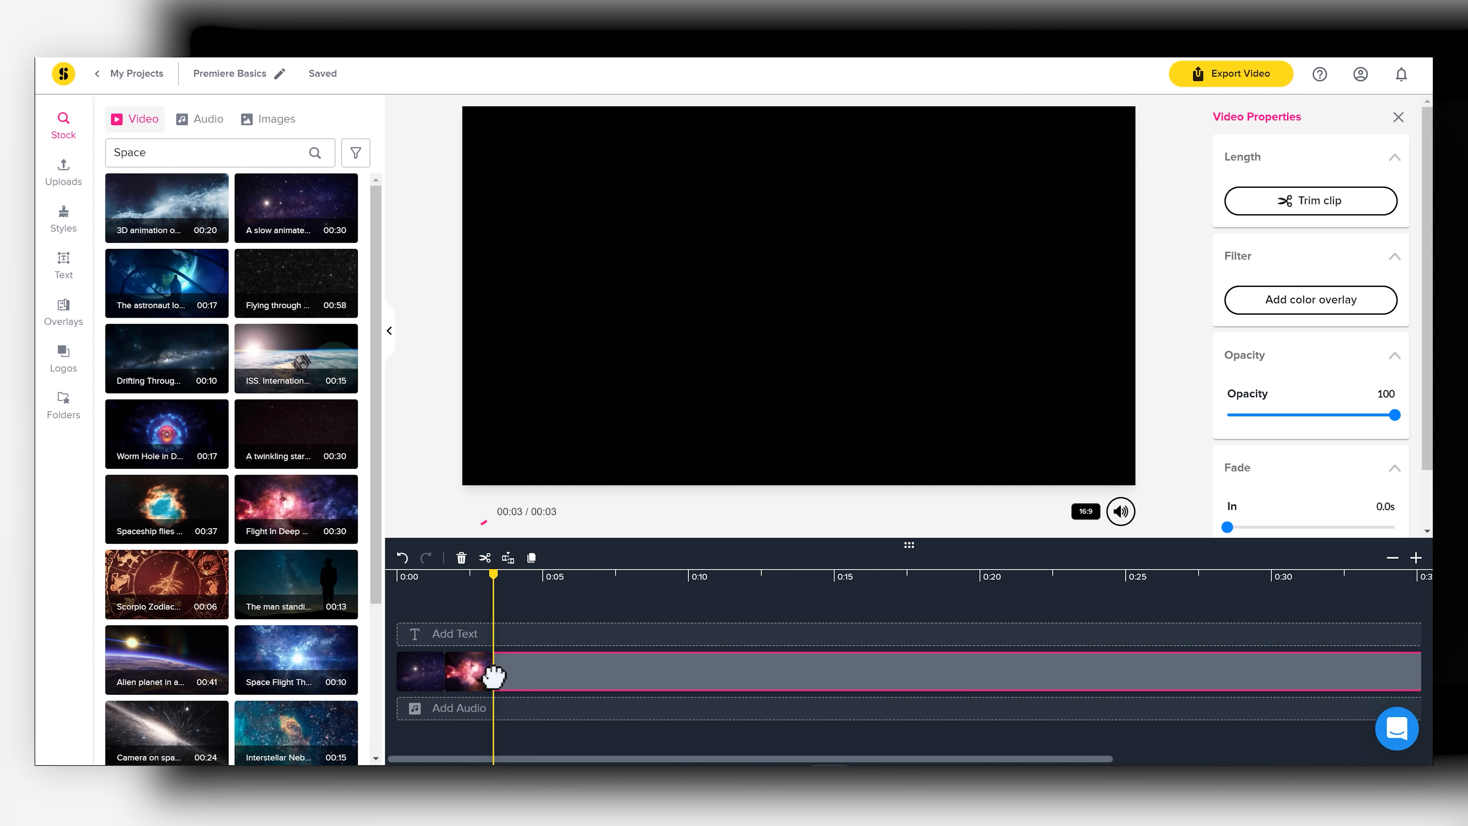
Switch the Video Maker canvas from 16:9 to a 4:5 portrait aspect ratio.
{"action": "left_click", "coordinate": [1085, 512]}
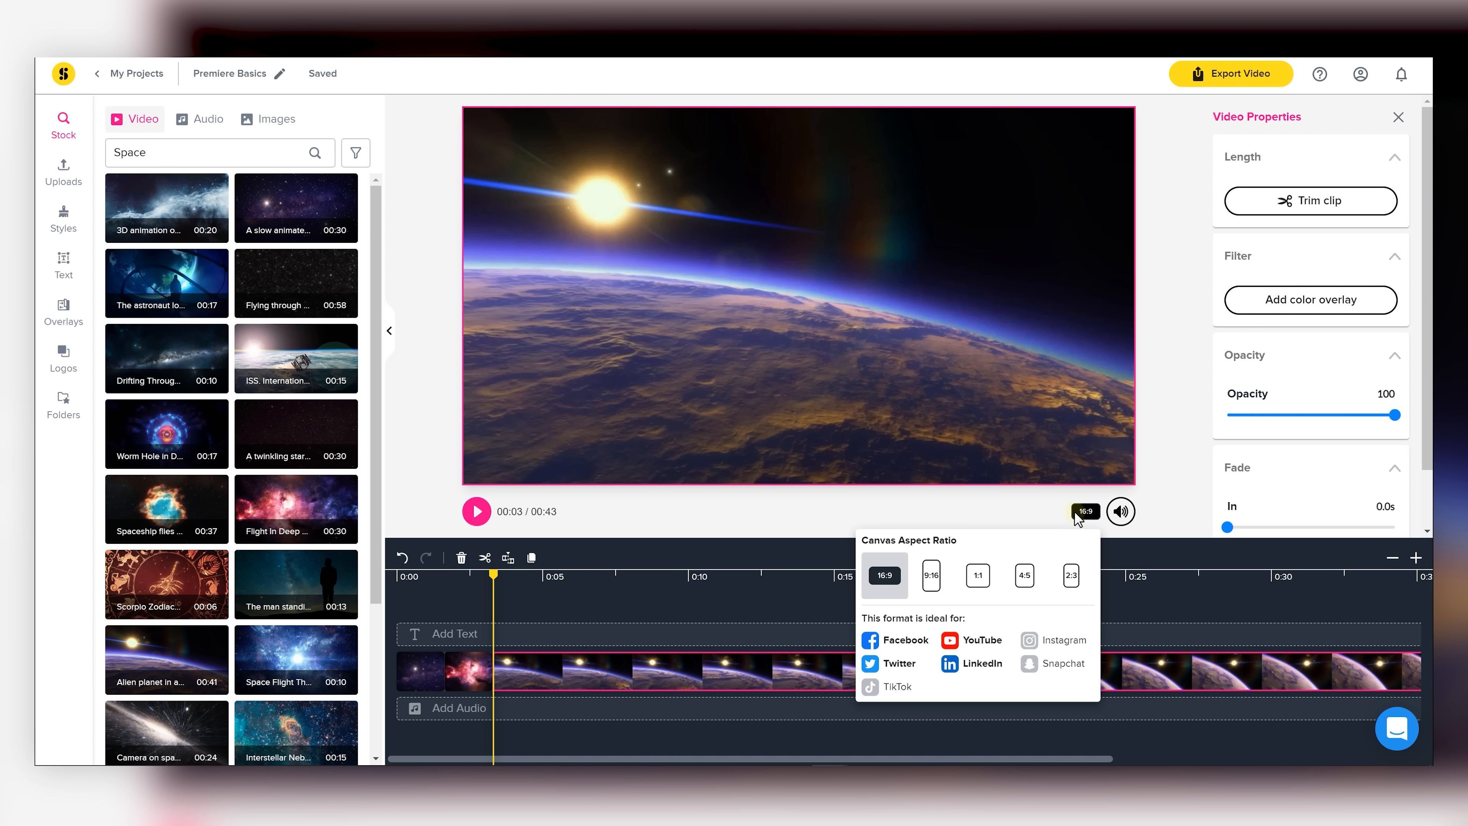
{"action": "left_click", "coordinate": [1023, 575]}
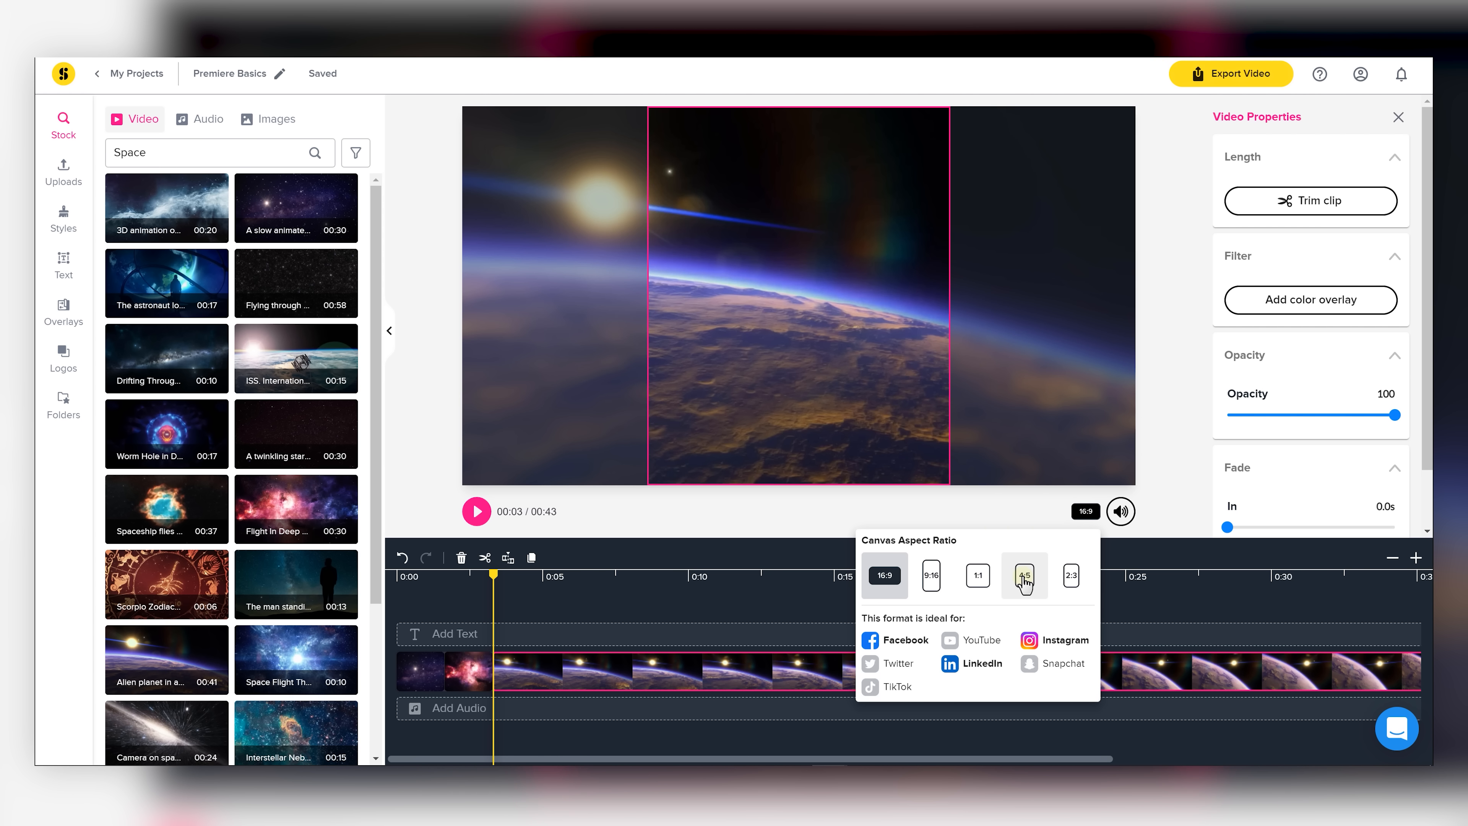